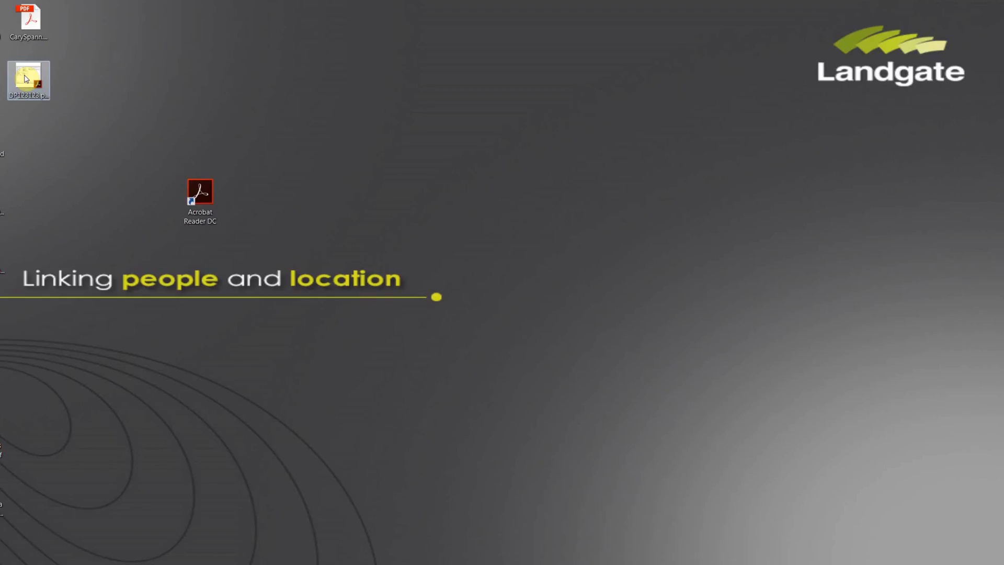
- Open DP123123.pdf from the desktop in Acrobat Reader DC
left_click(28, 81)
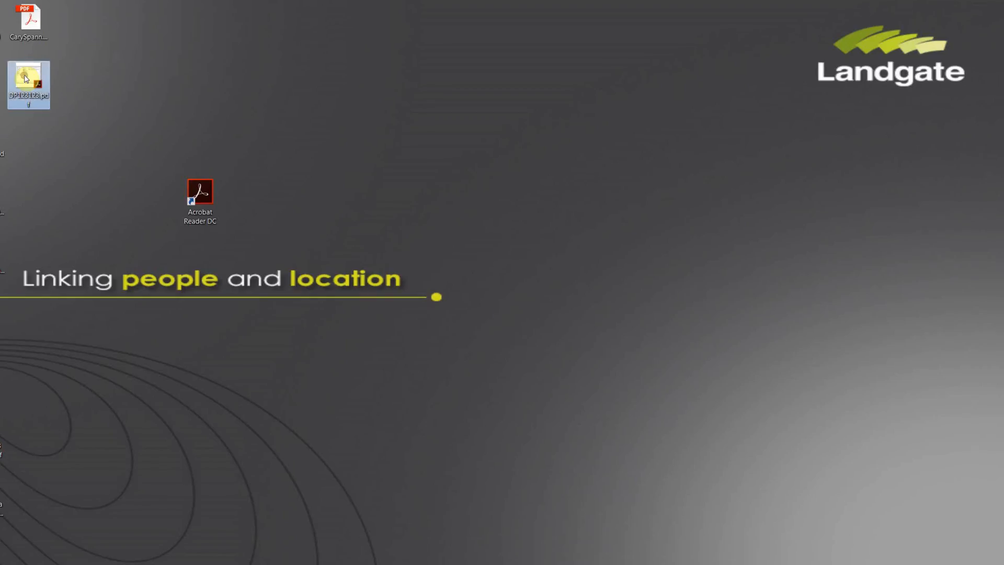
double_click(28, 85)
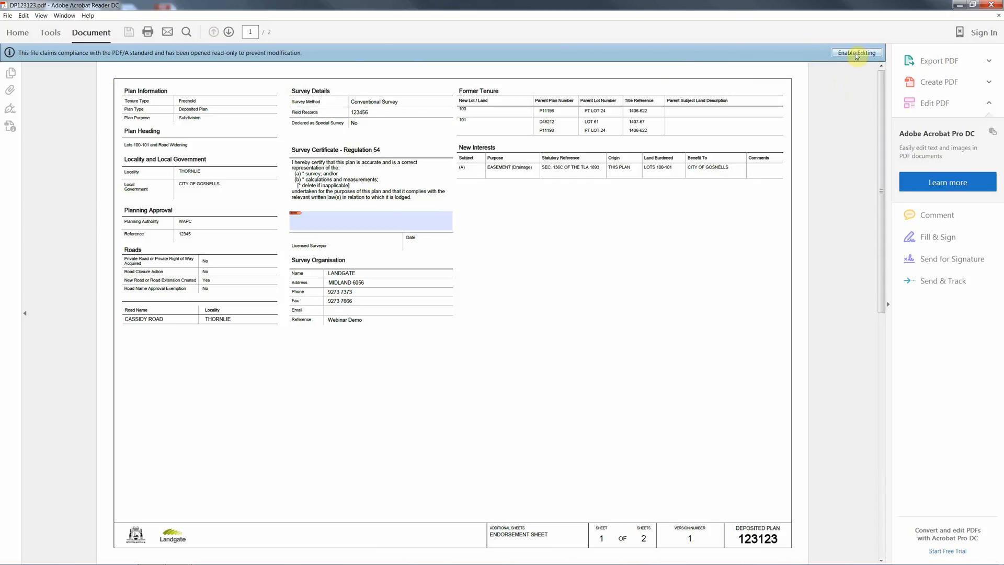
- Enable editing on the PDF/A plan, accepting the loss of PDF/A compliance
left_click(856, 52)
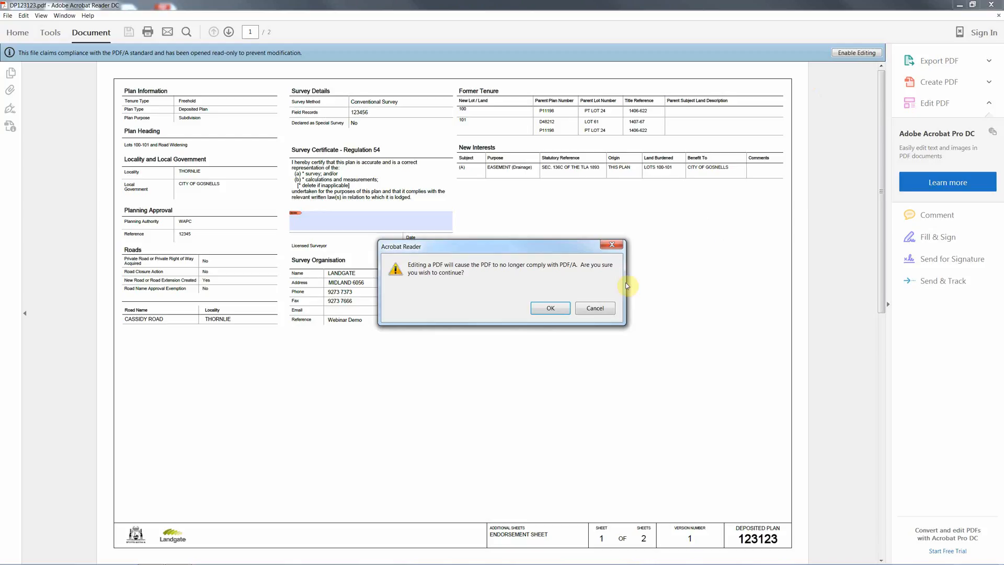
left_click(549, 307)
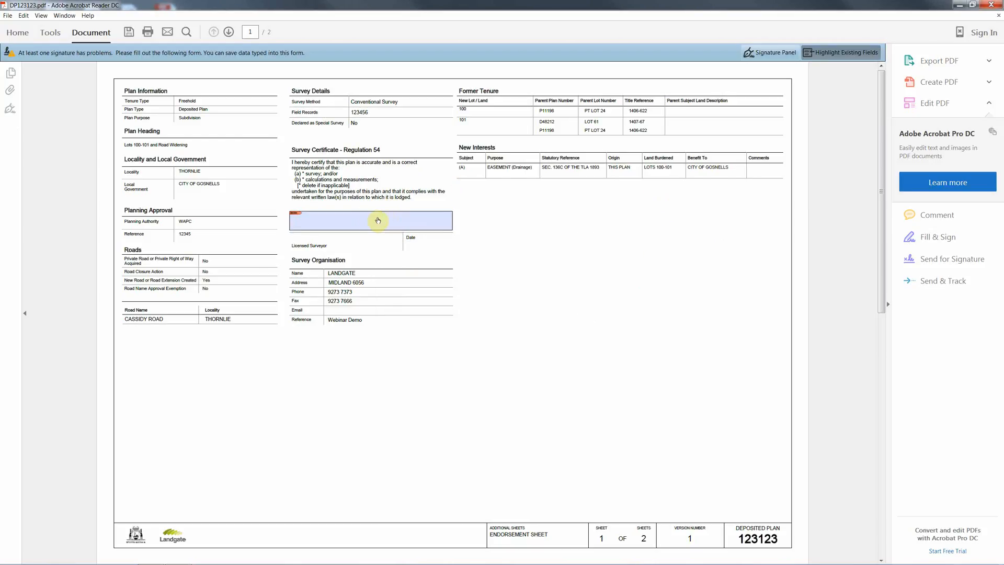
mouse_move(329, 224)
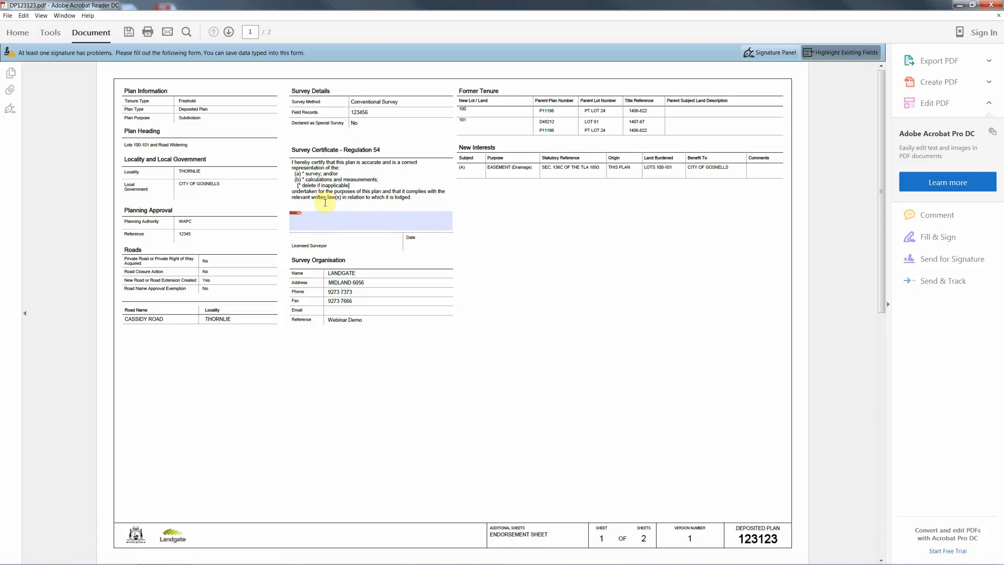
mouse_move(333, 220)
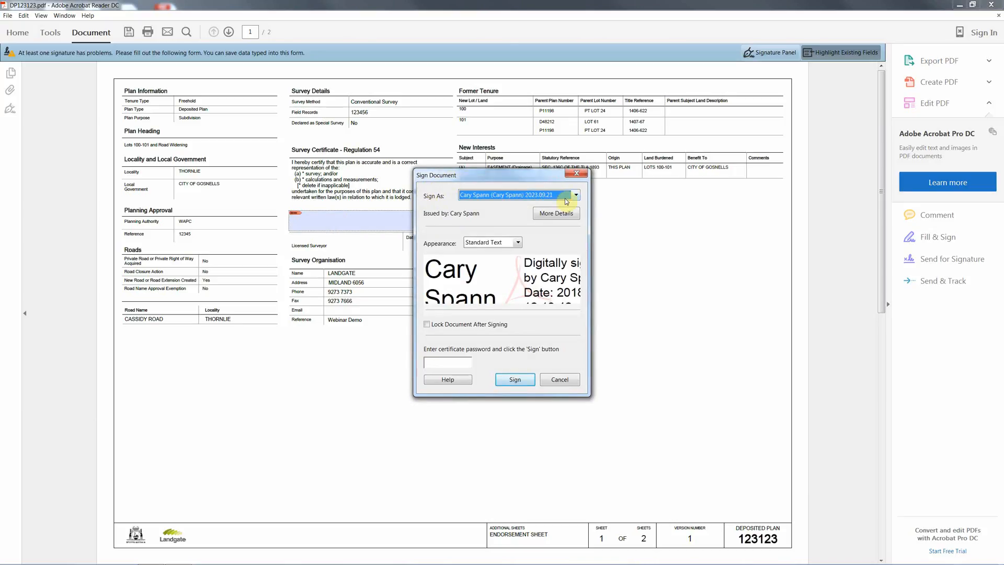
left_click(574, 195)
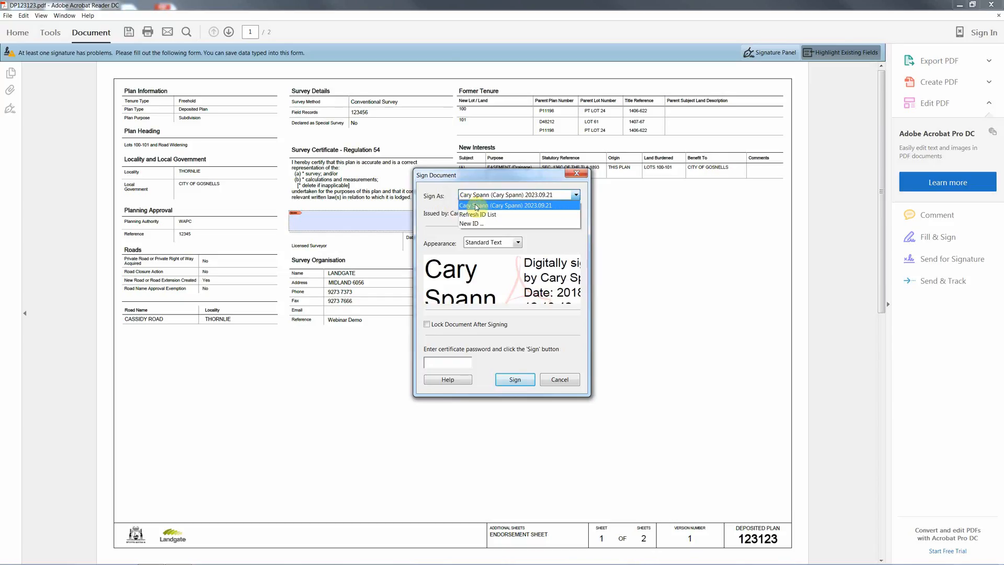
left_click(517, 195)
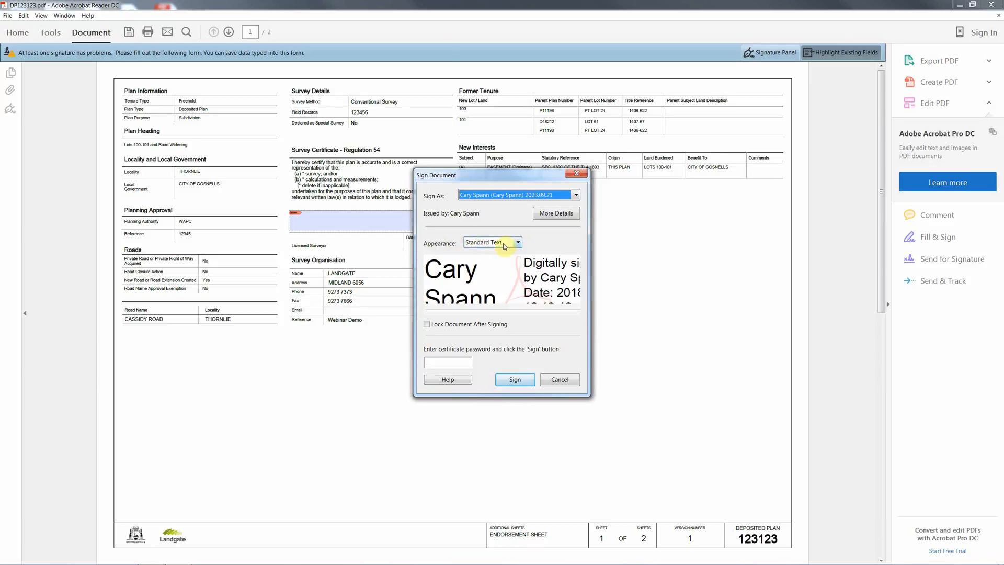
left_click(518, 242)
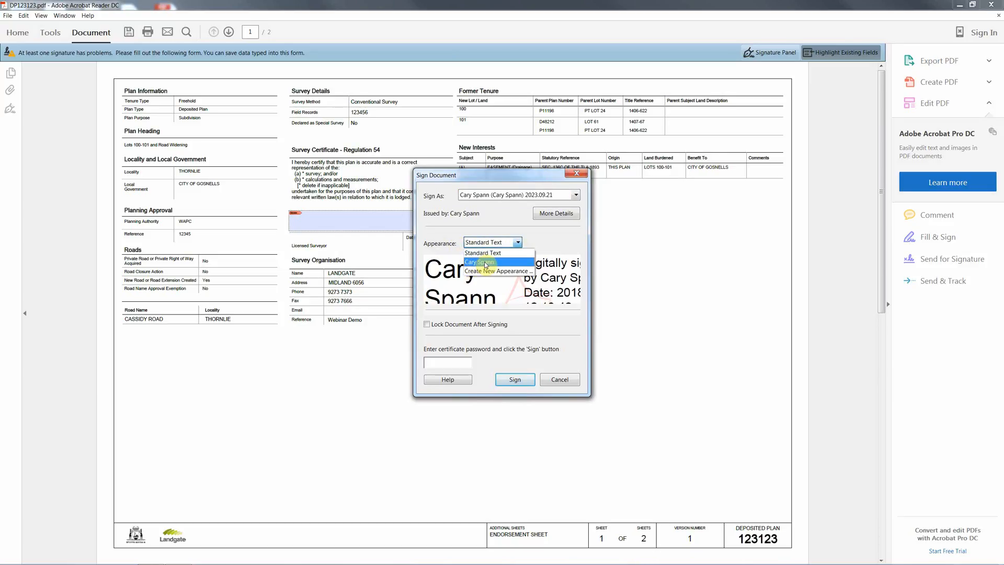
left_click(479, 263)
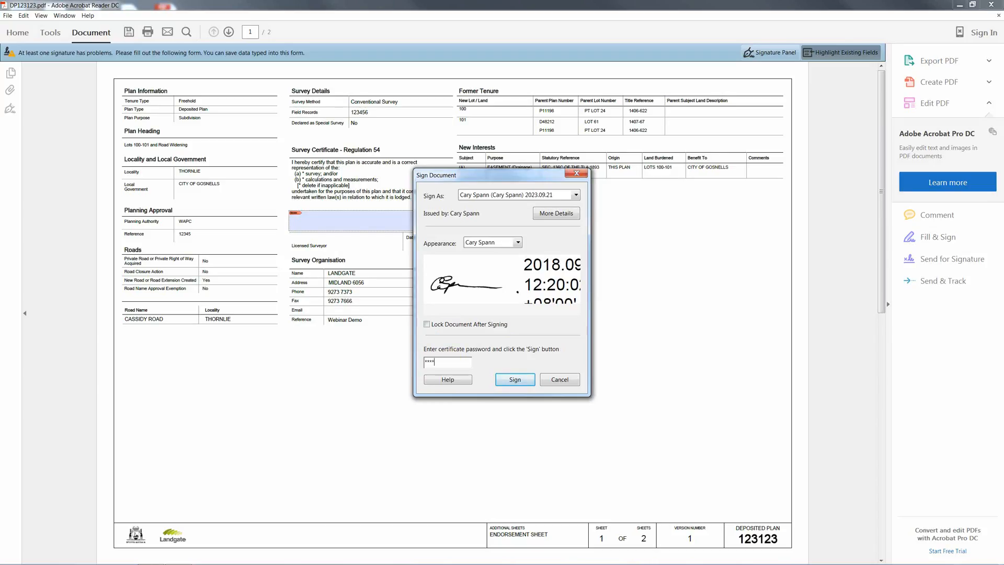
- Enter the certificate password and sign the plan
type("****")
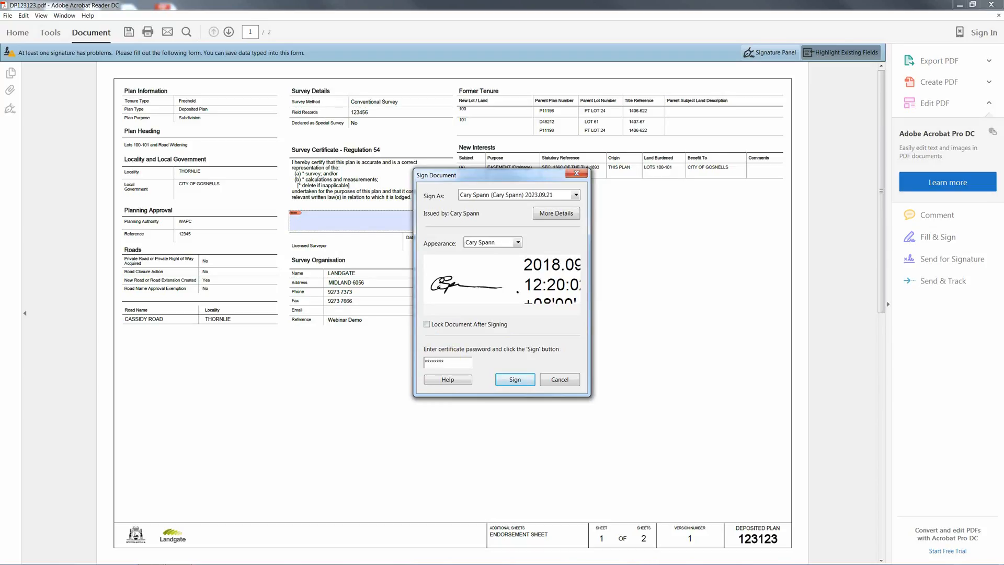
left_click(515, 379)
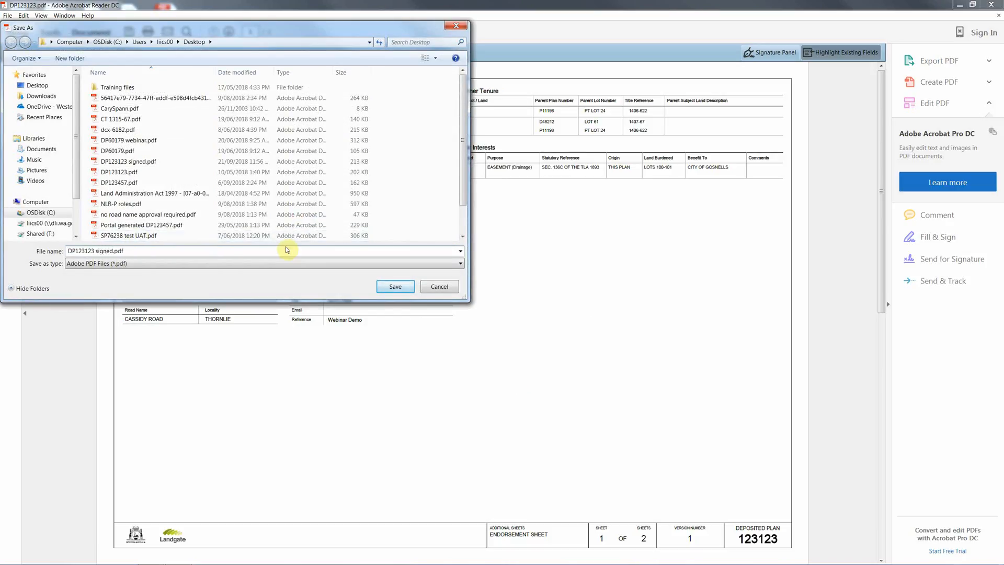
- Save as 'DP123123 signed.pdf', replacing the existing file
left_click(394, 286)
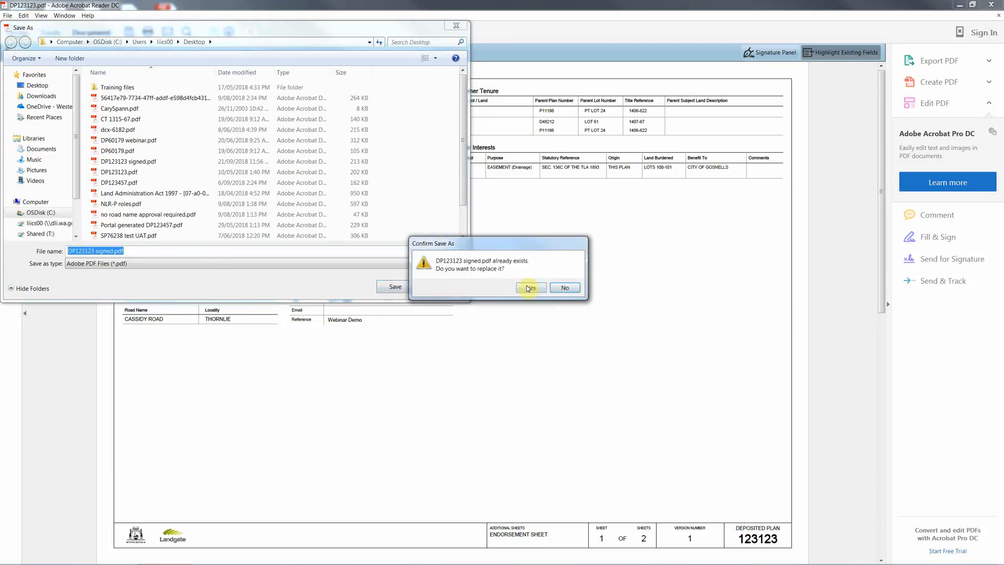
left_click(530, 287)
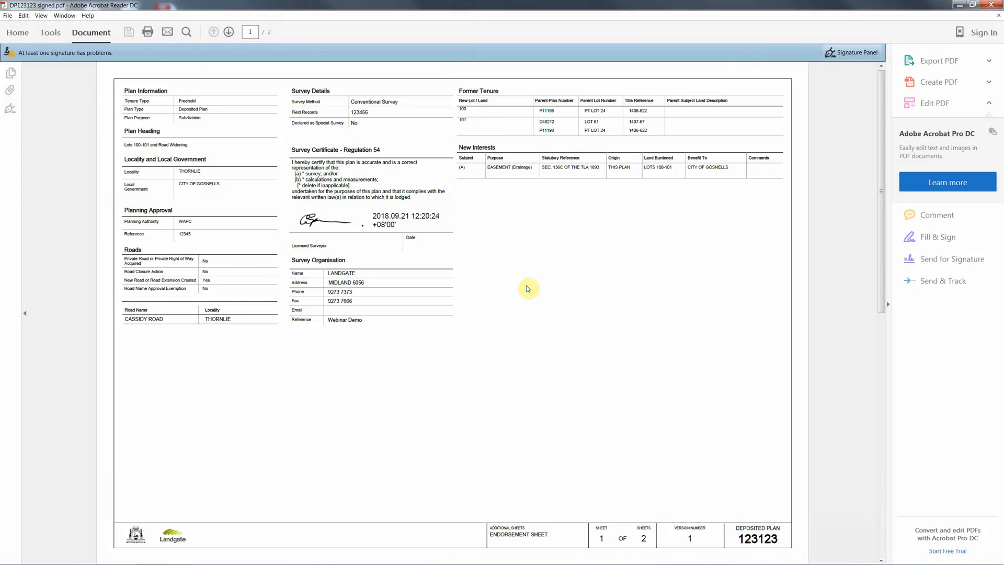